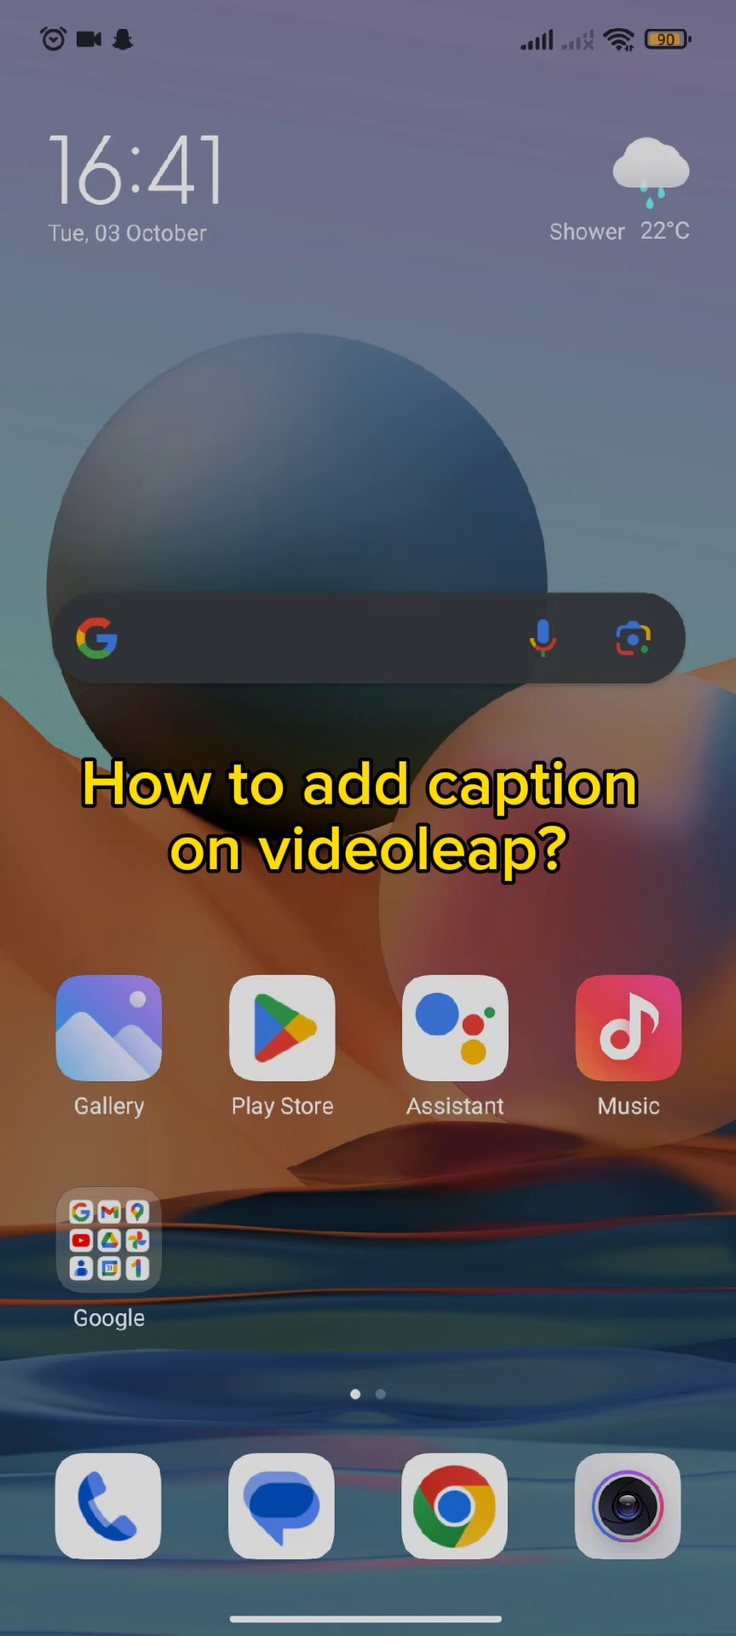
Launch Videoleap from the second page of the home screen
scroll("left", 3)
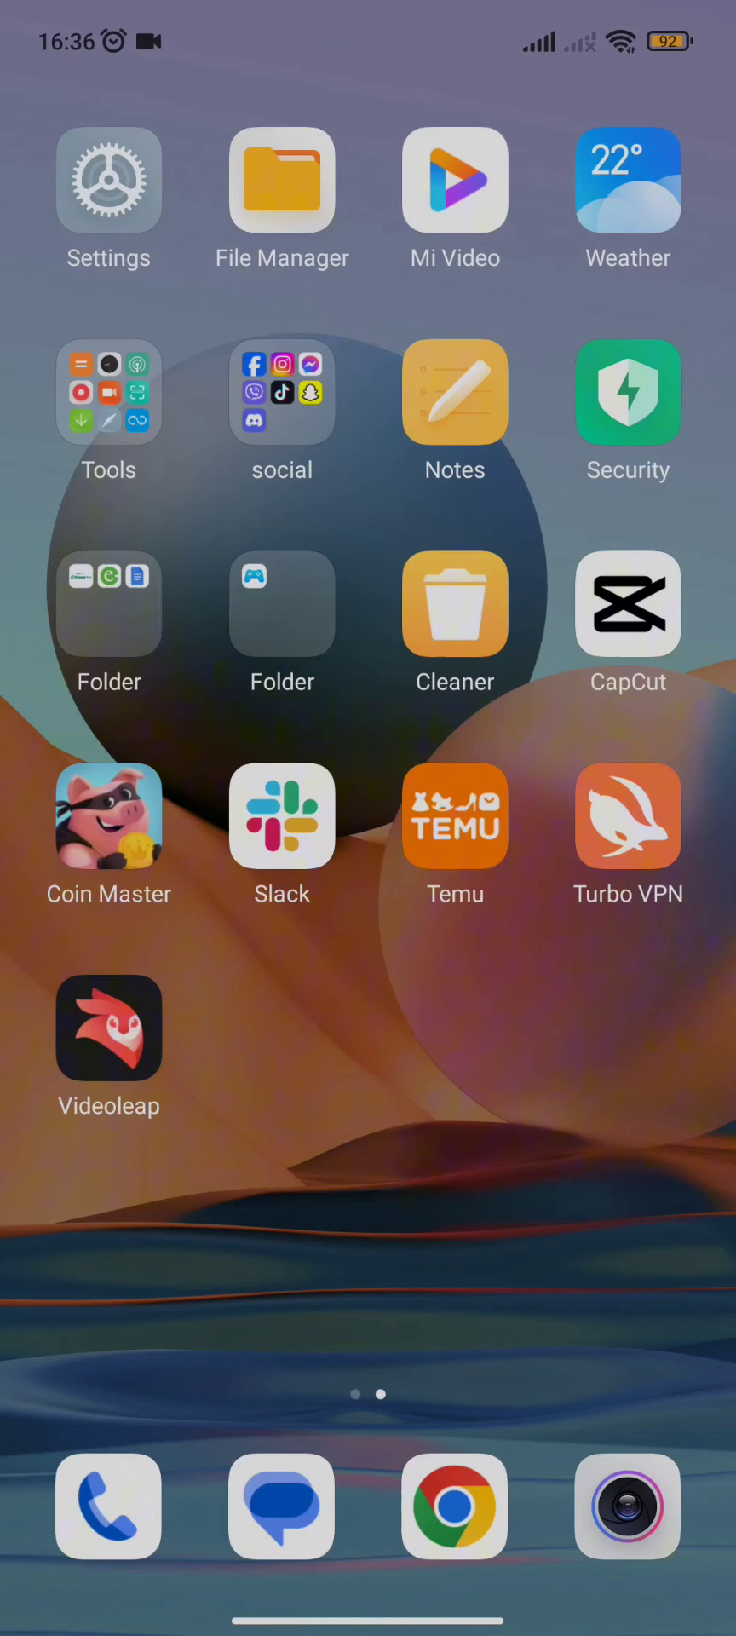
left_click(109, 1031)
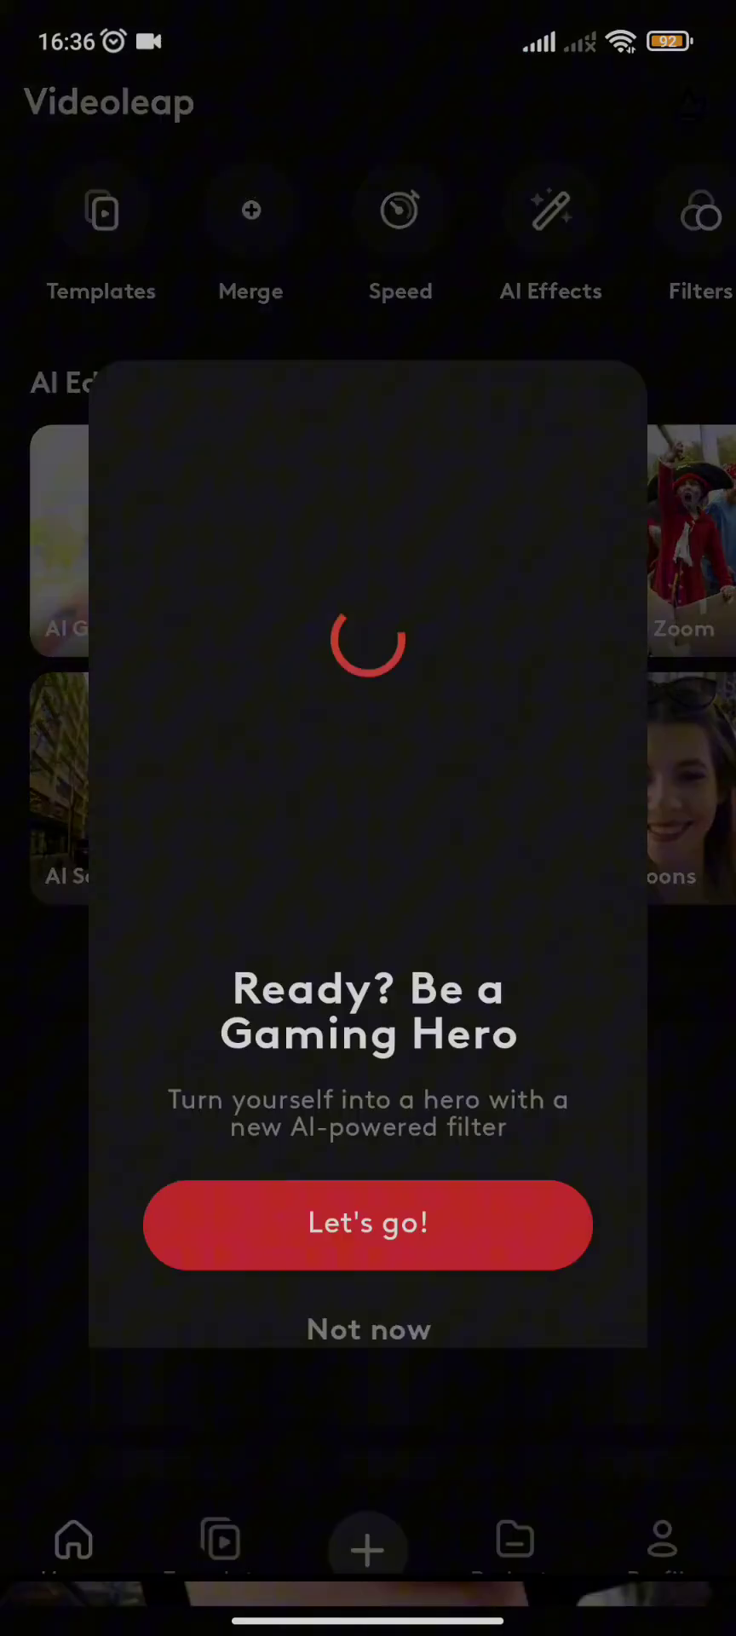
Dismiss the AI filter promotion and start a new blank project
left_click(369, 1328)
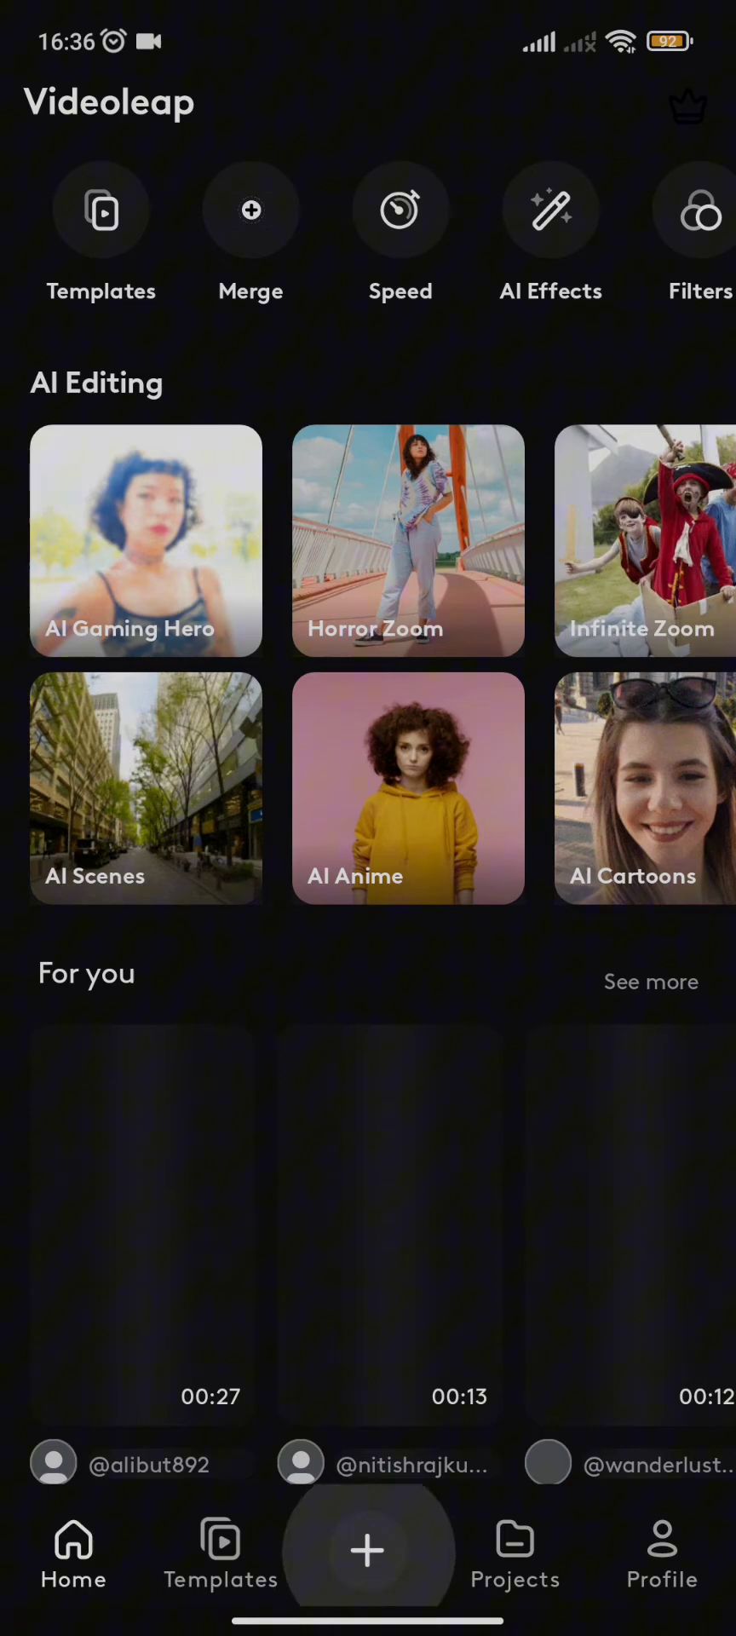
left_click(366, 1549)
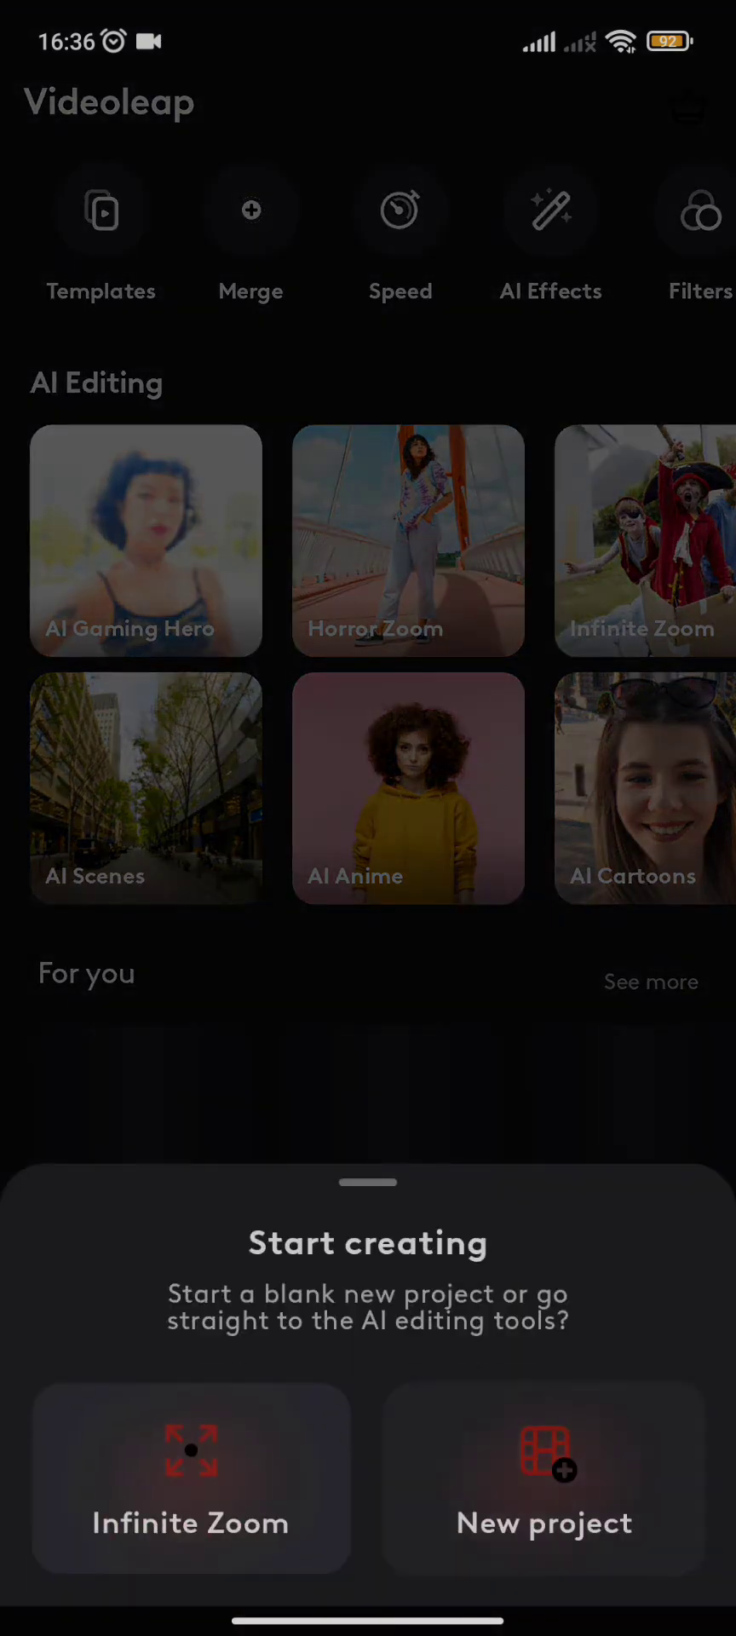
left_click(544, 1476)
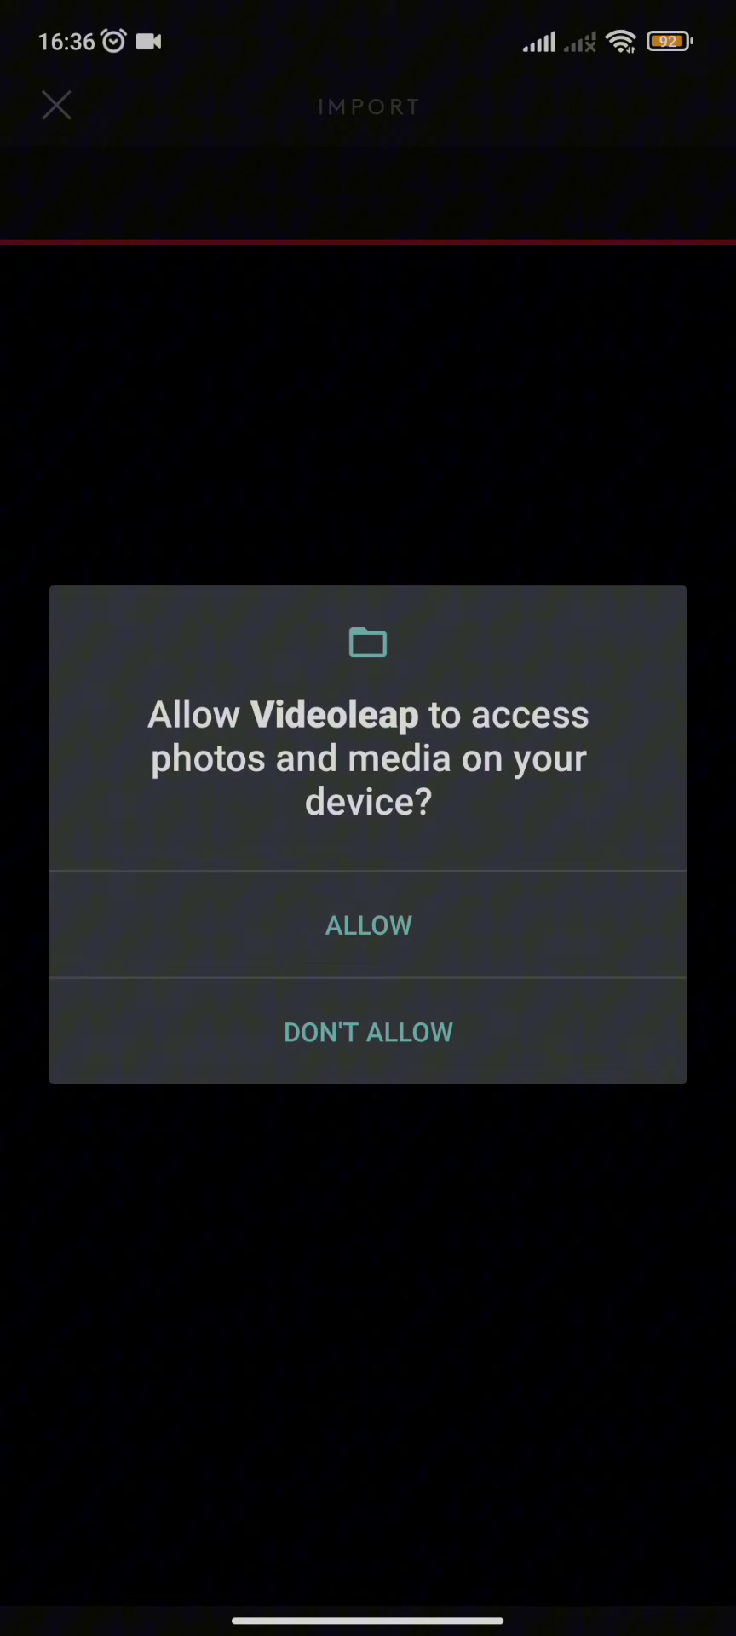
Allow Videoleap to access photos and media for the import screen
left_click(366, 923)
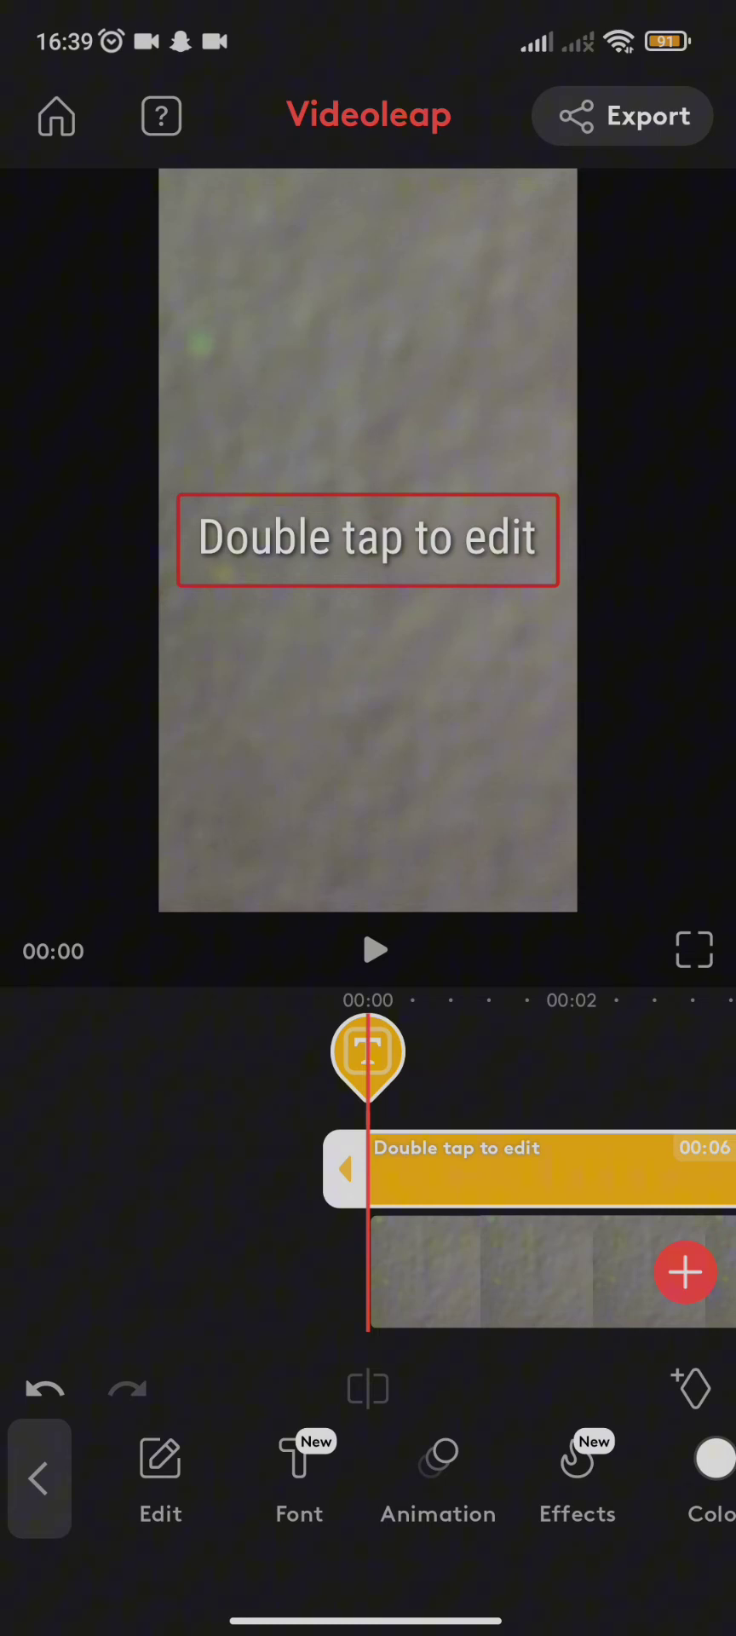
Edit the placeholder caption to read 'hi my name is John'
double_click(366, 539)
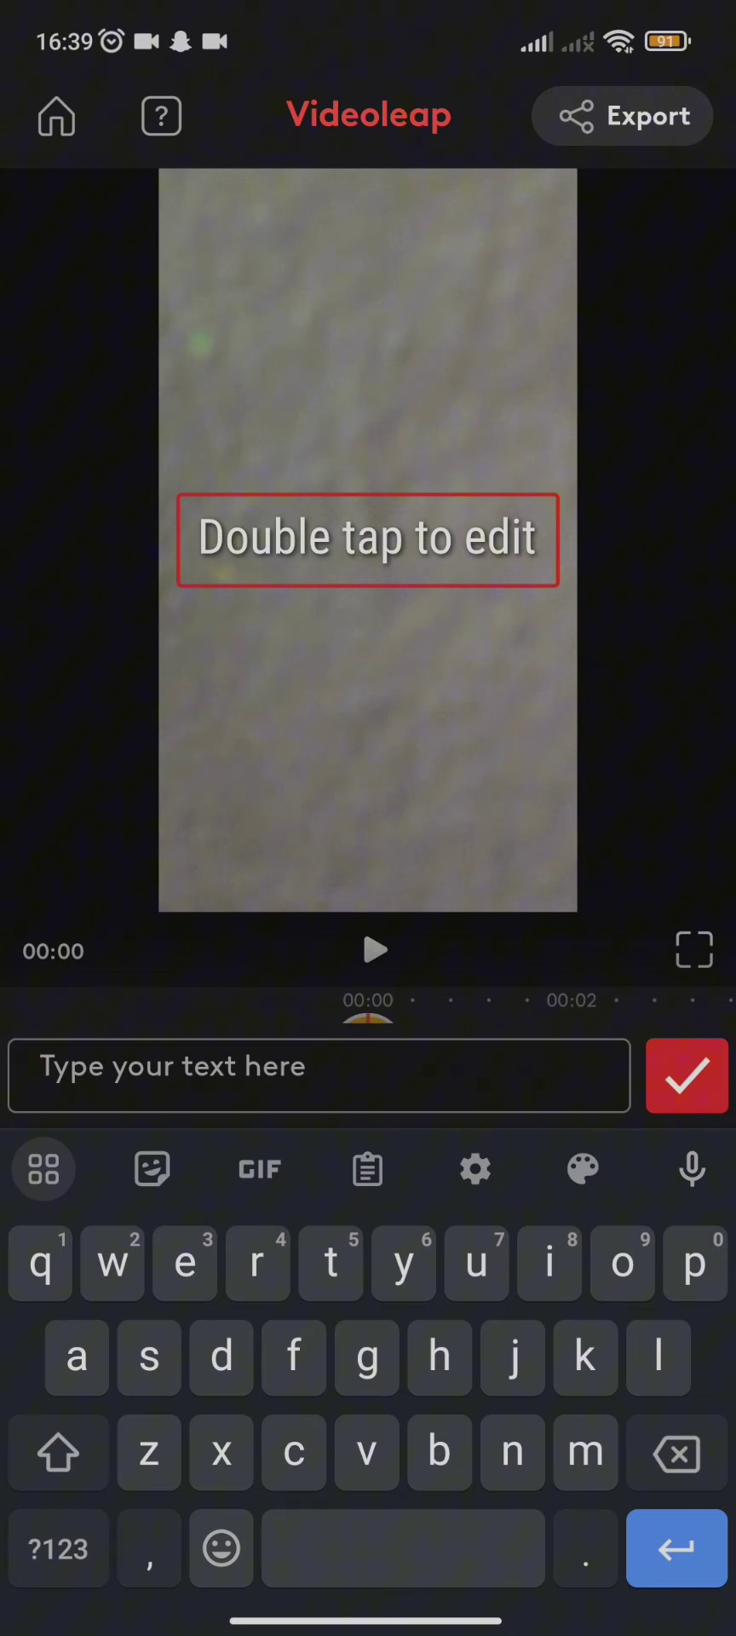
type("hi m")
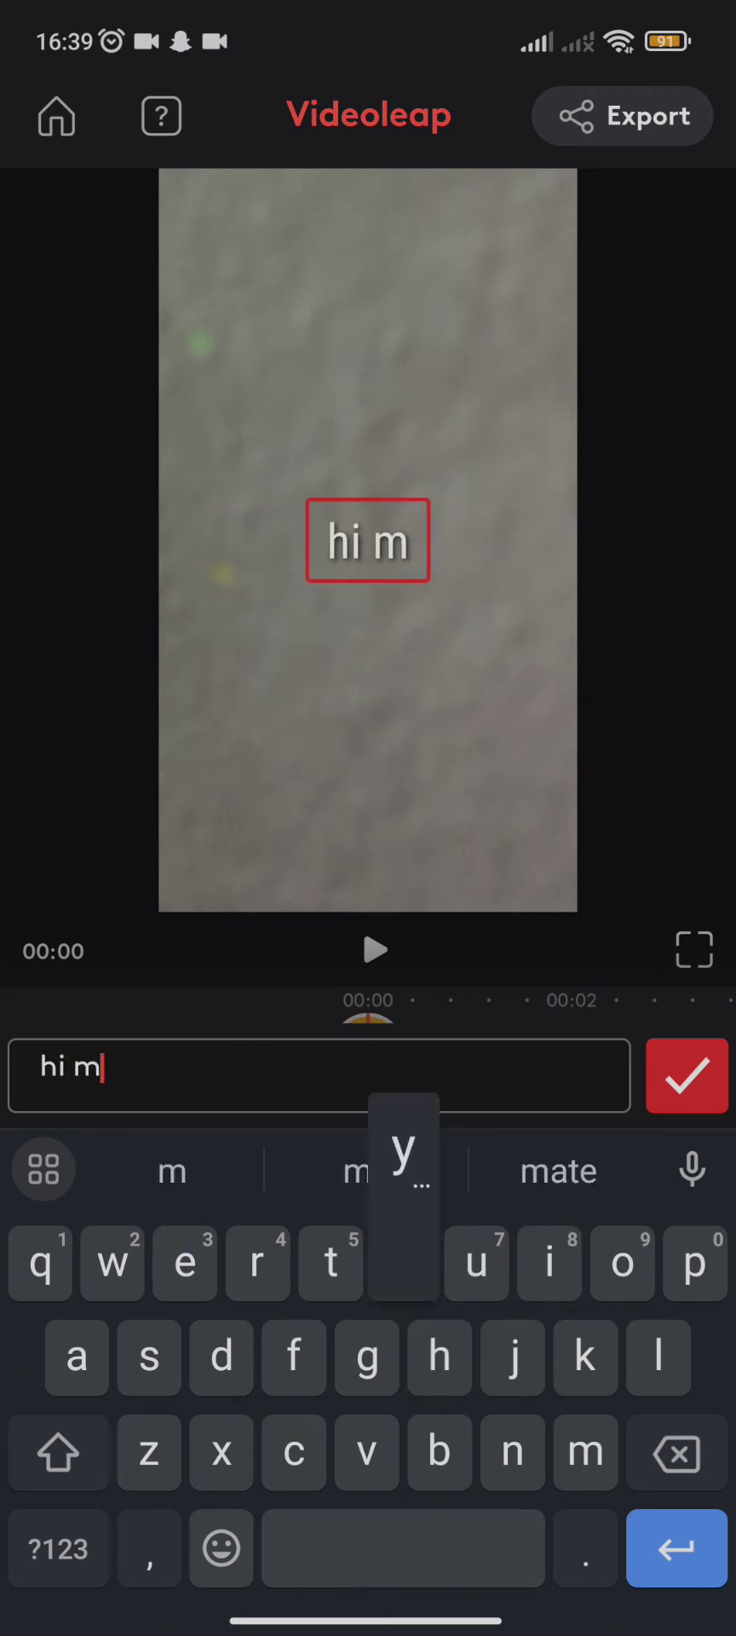
type("y name is John")
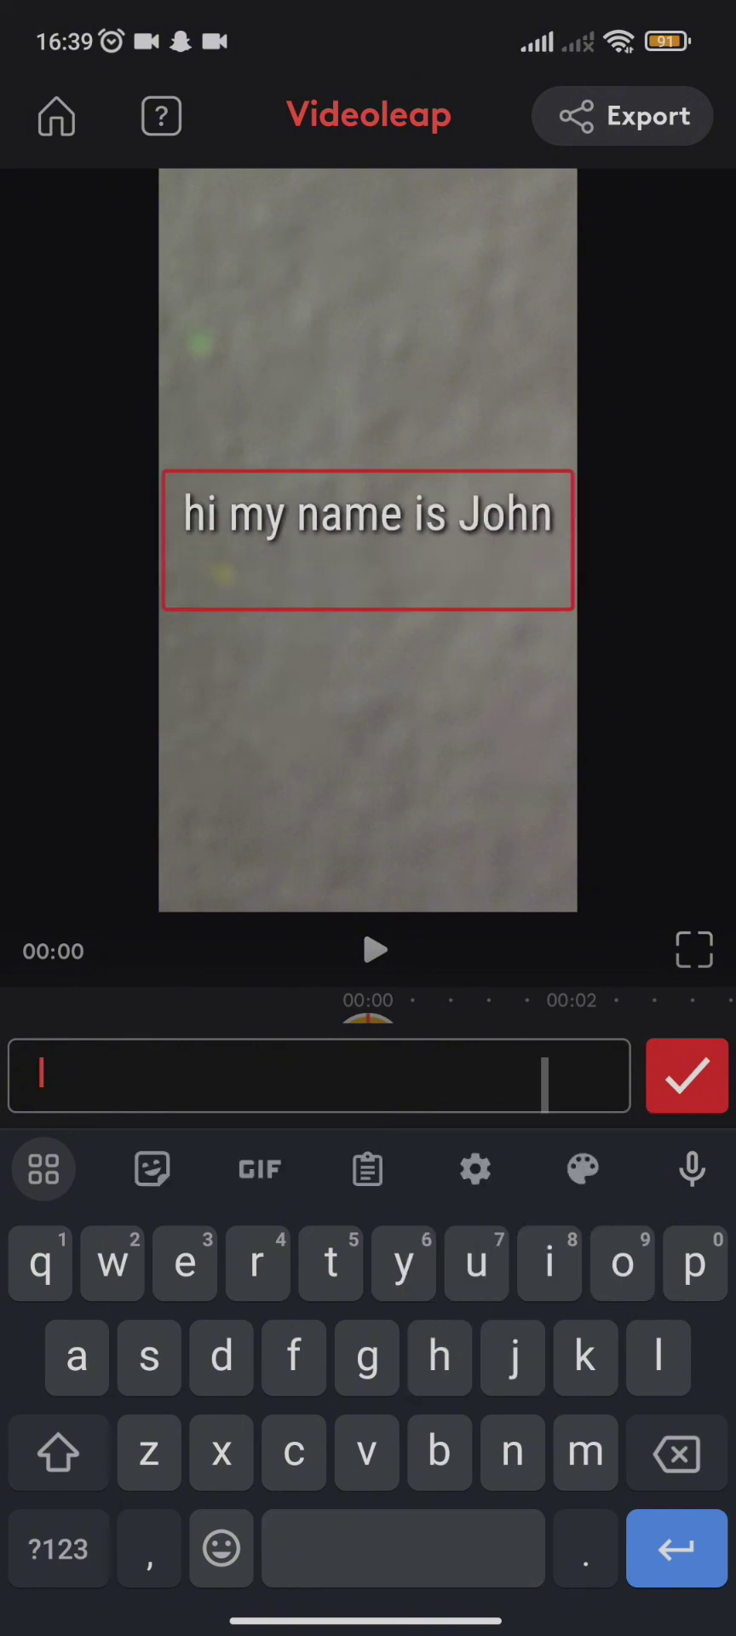
Confirm the caption text and play the clip to preview the overlay
left_click(687, 1075)
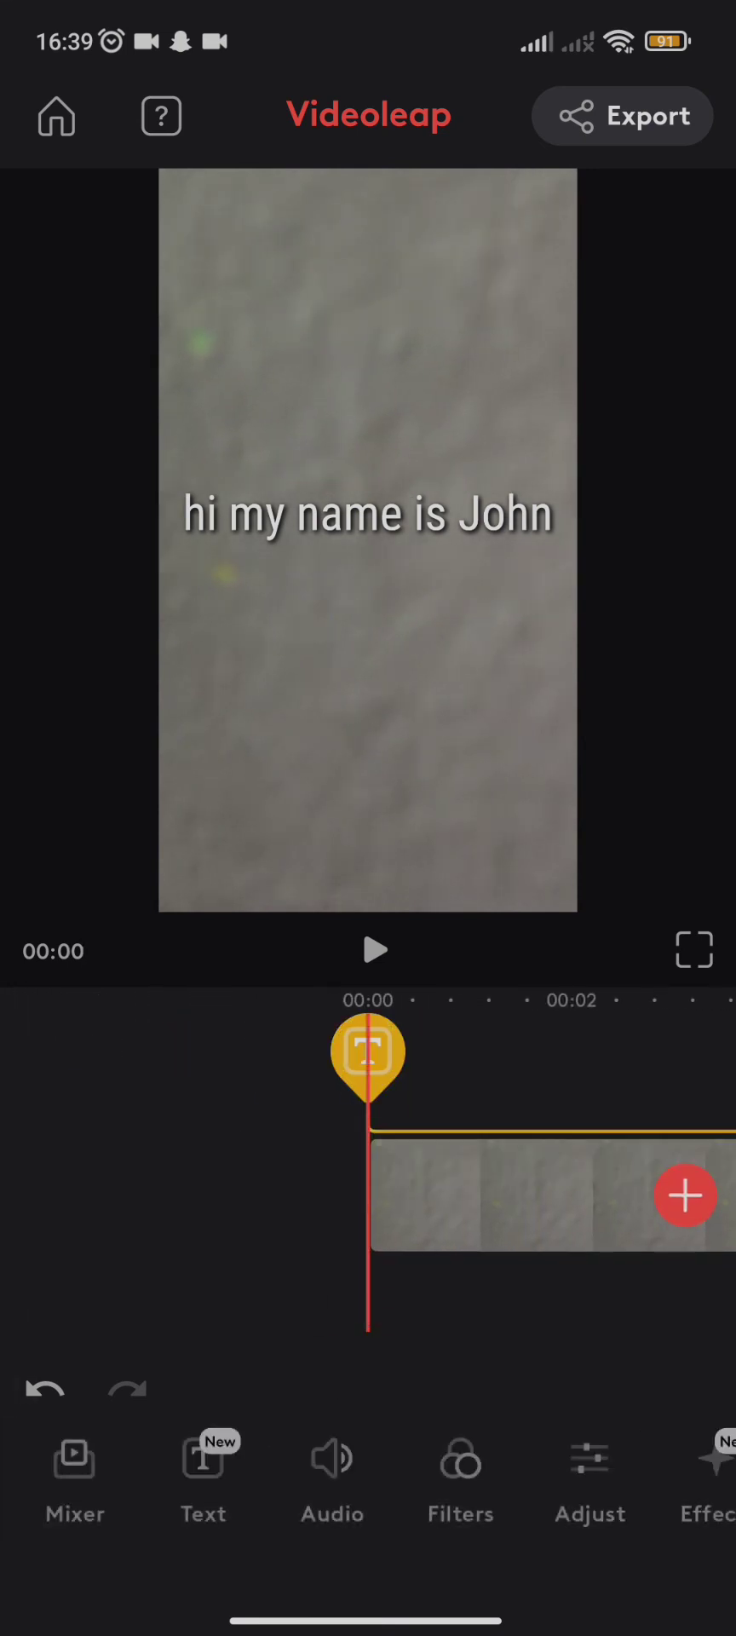
left_click(369, 951)
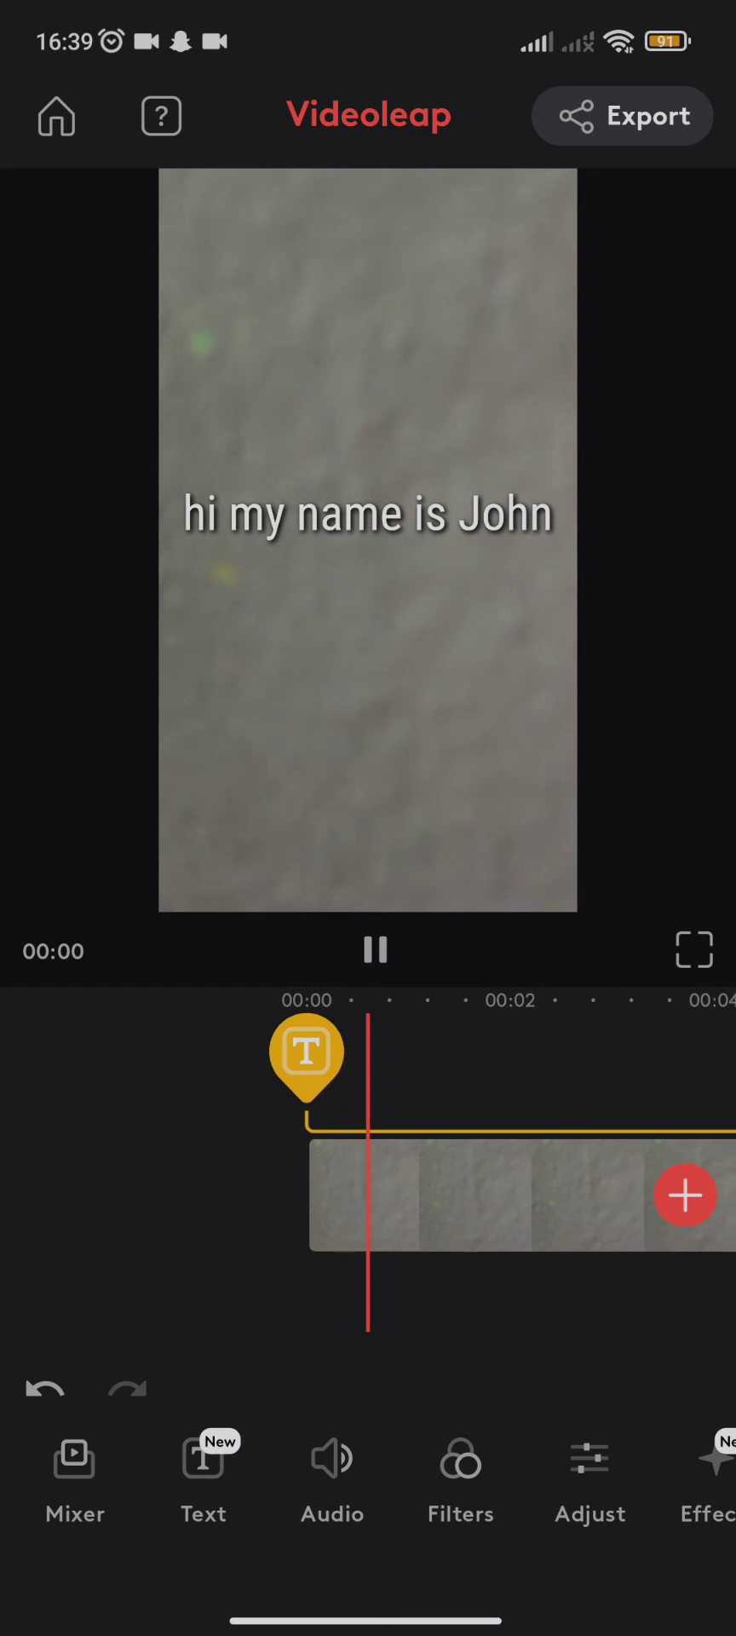